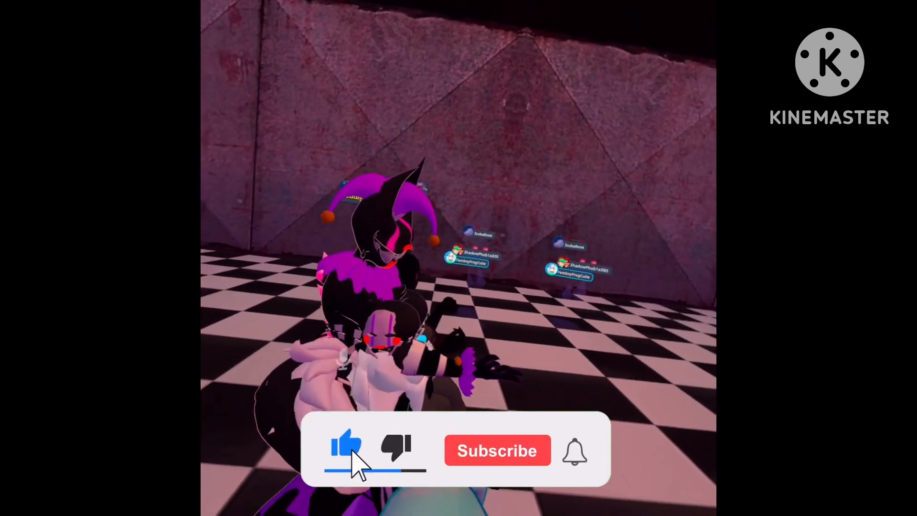
pyautogui.click(498, 450)
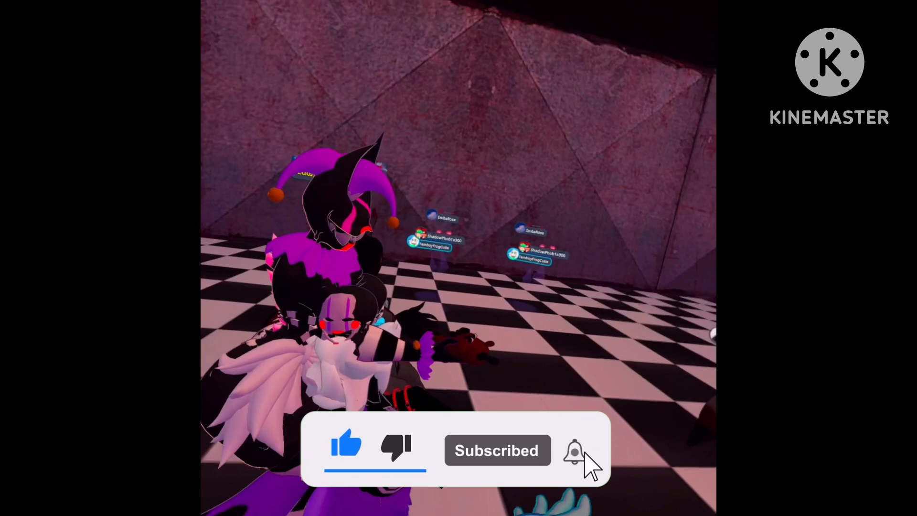